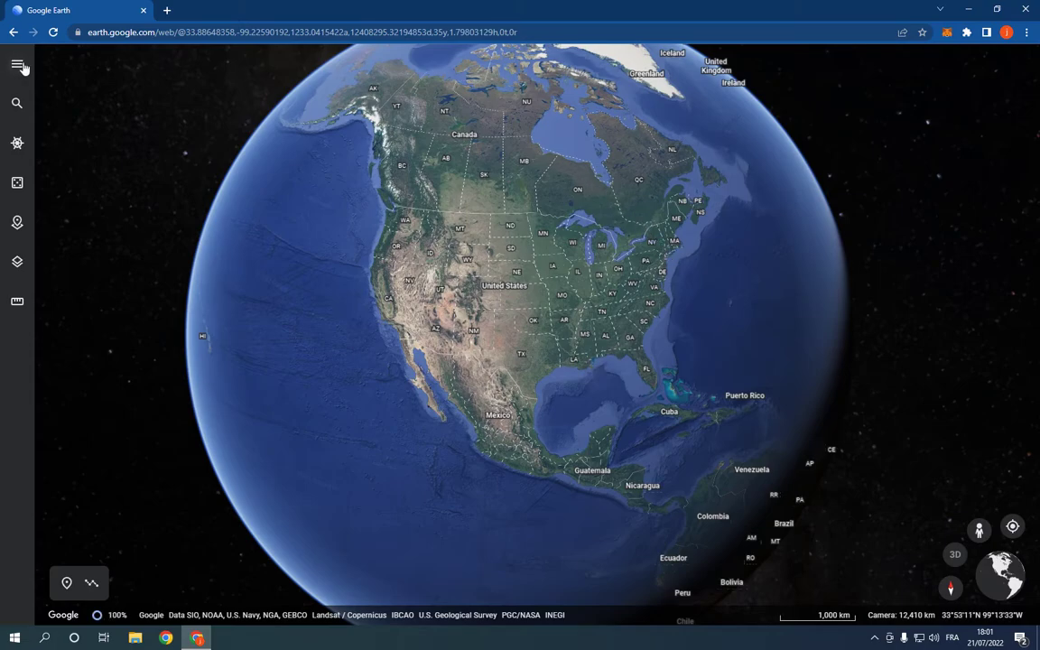
- Reach the Projects panel from the main navigation menu
{"action": "left_click", "coordinate": [18, 69]}
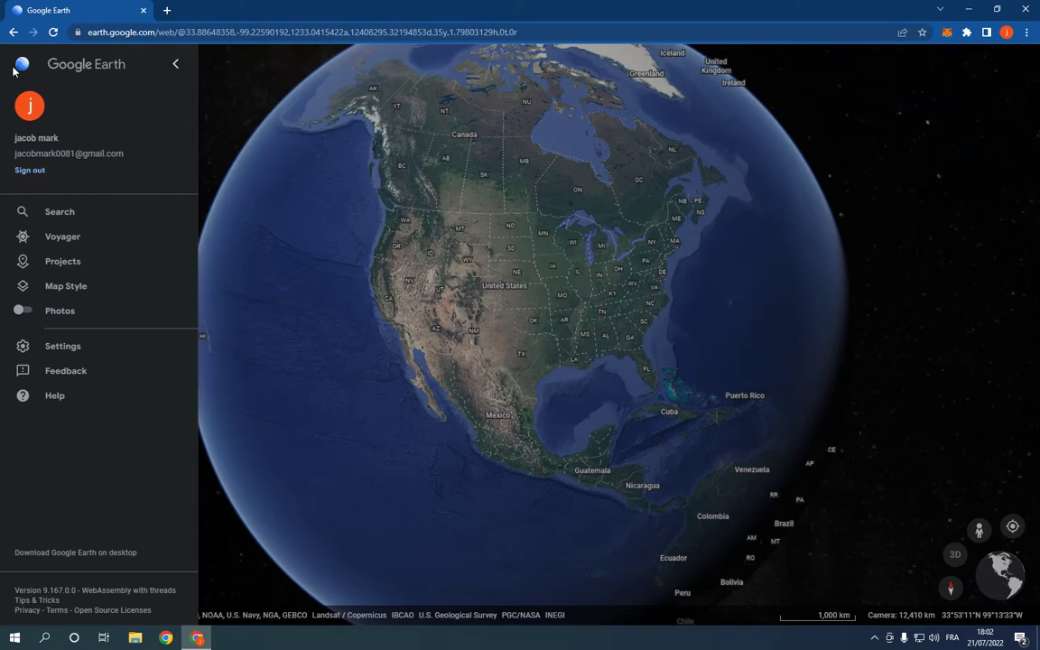
{"action": "mouse_move", "coordinate": [75, 260]}
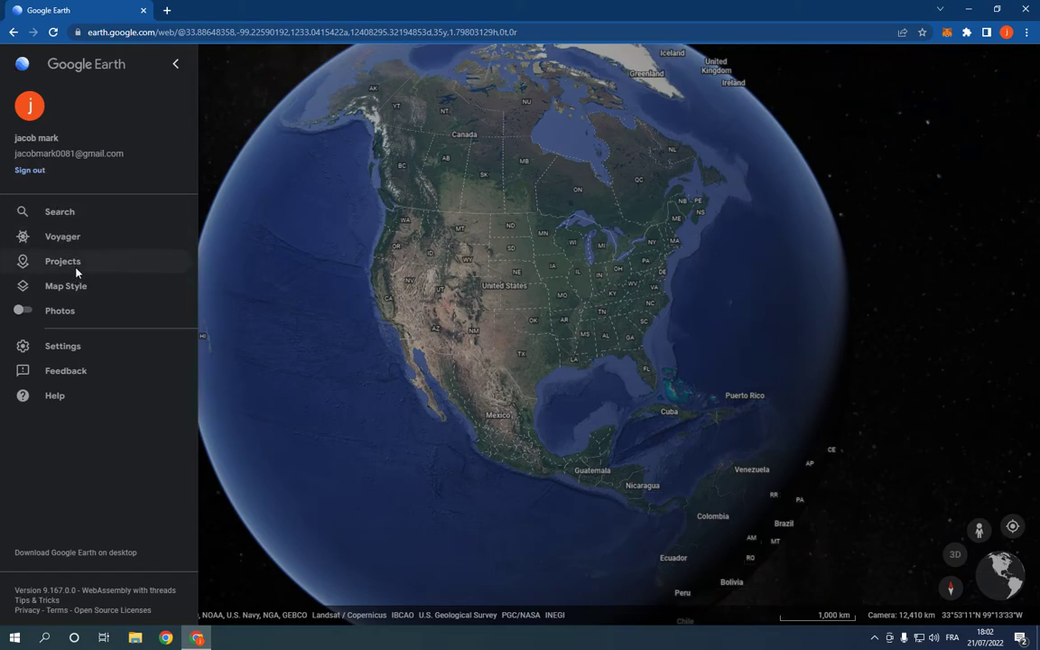
{"action": "left_click", "coordinate": [62, 260]}
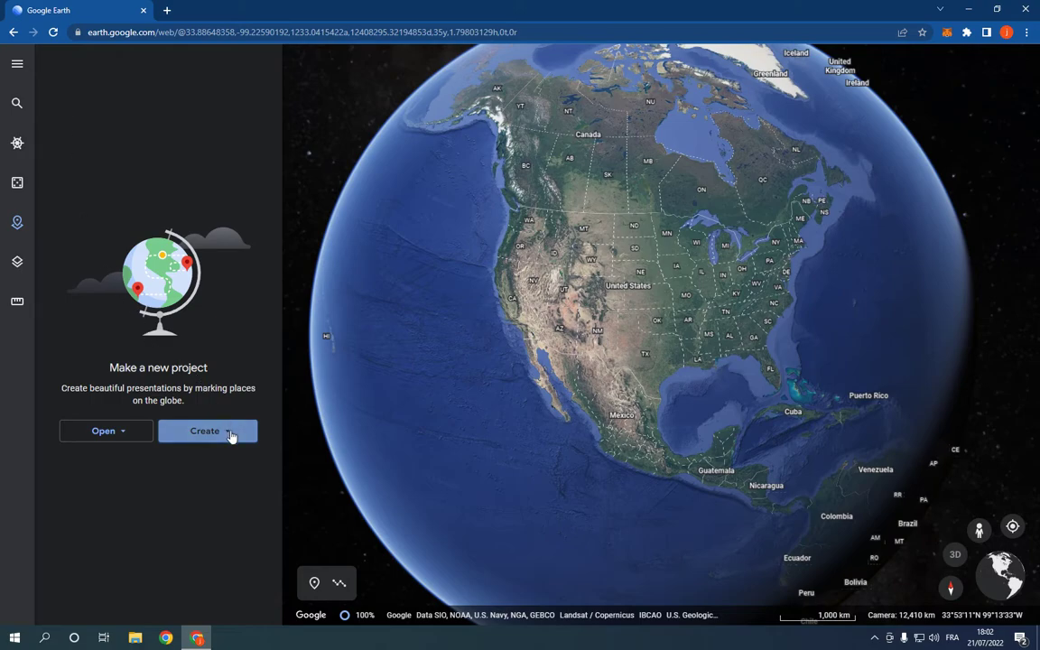
- Show the Create choices: Google Drive project or KML file
{"action": "left_click", "coordinate": [204, 429]}
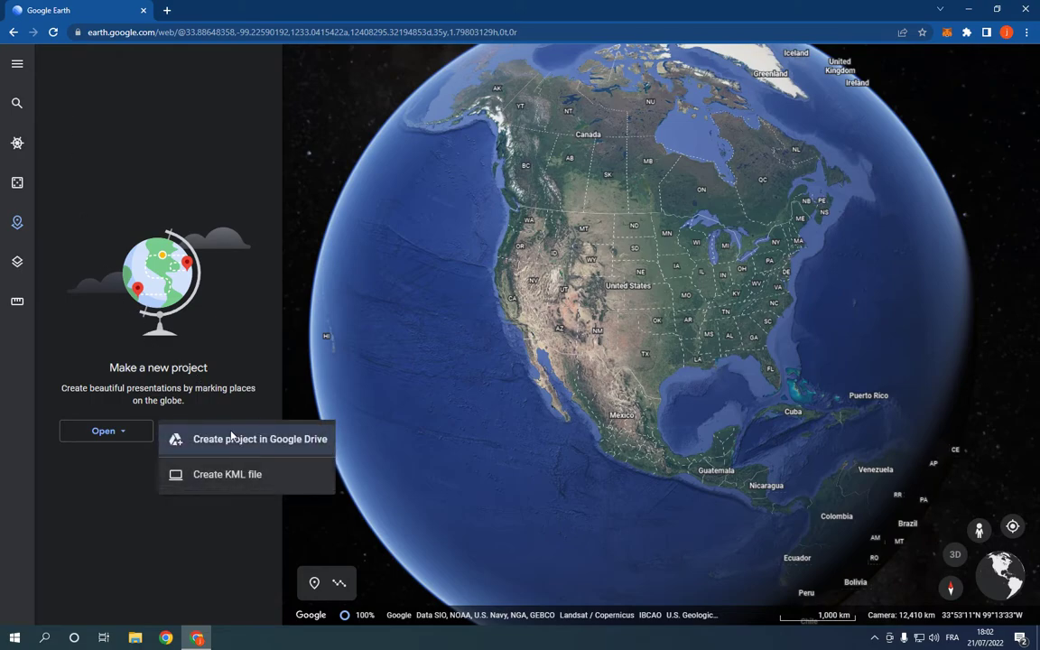
{"action": "mouse_move", "coordinate": [286, 444]}
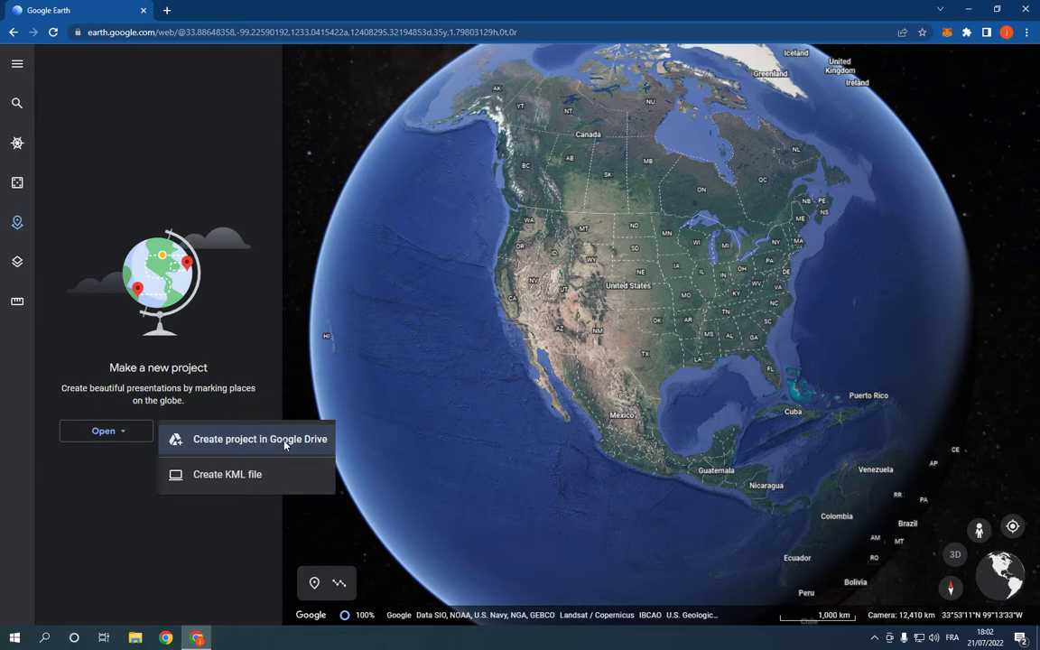
{"action": "mouse_move", "coordinate": [262, 473]}
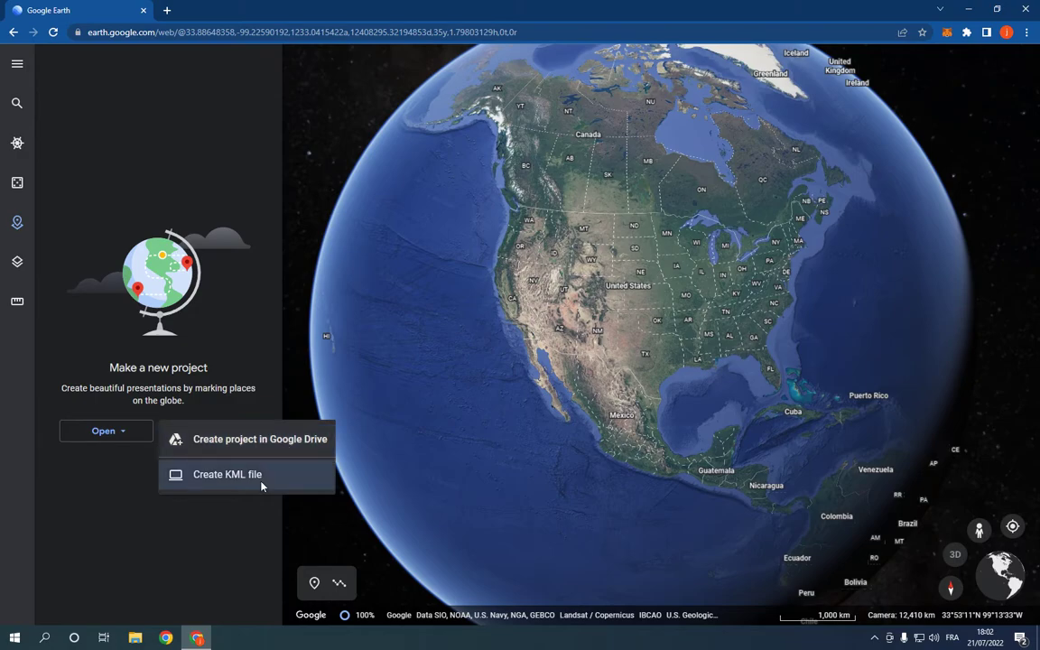
{"action": "mouse_move", "coordinate": [233, 525]}
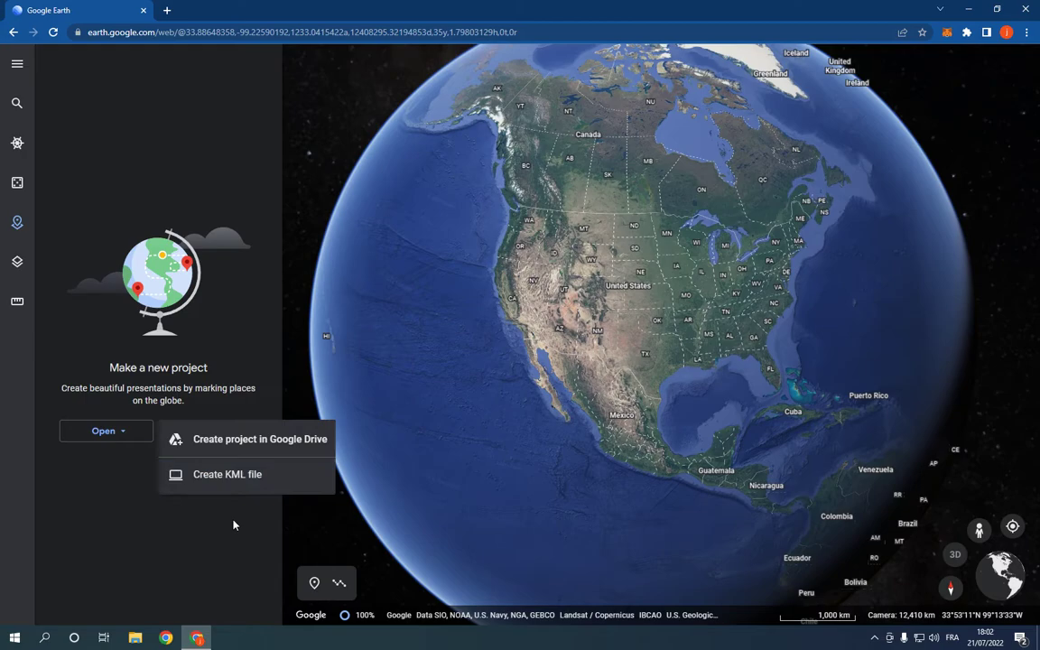
{"action": "mouse_move", "coordinate": [386, 520]}
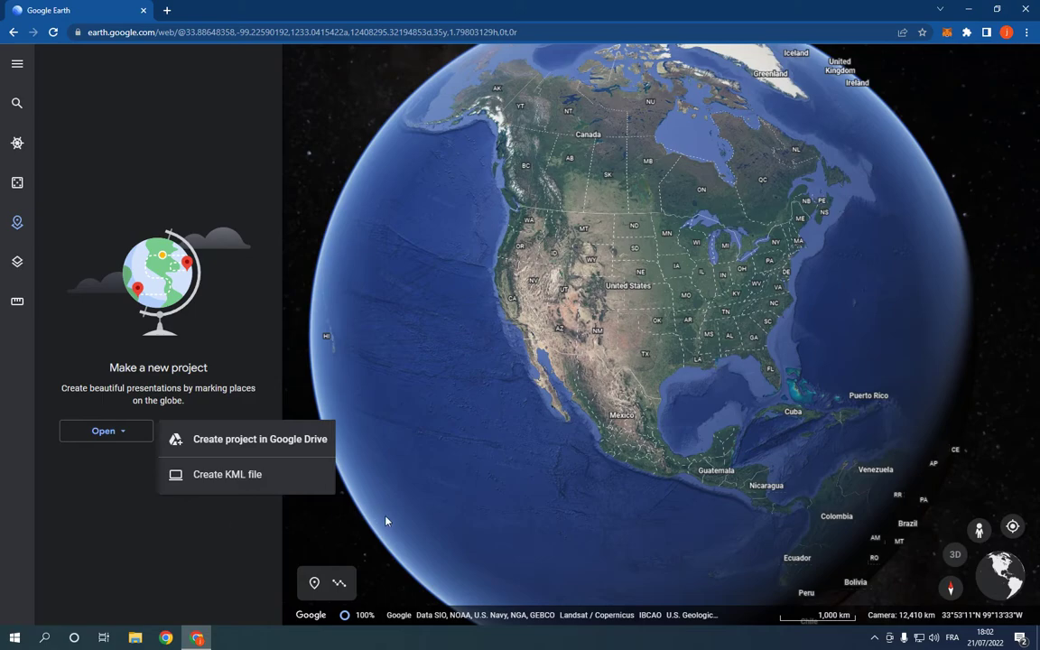
{"action": "mouse_move", "coordinate": [332, 183]}
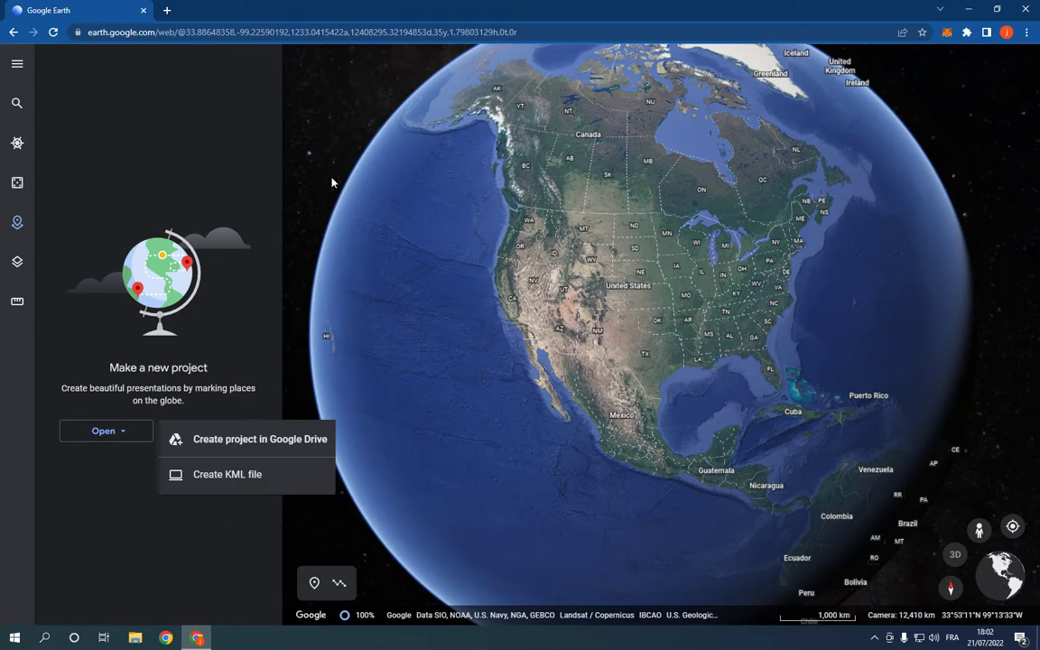